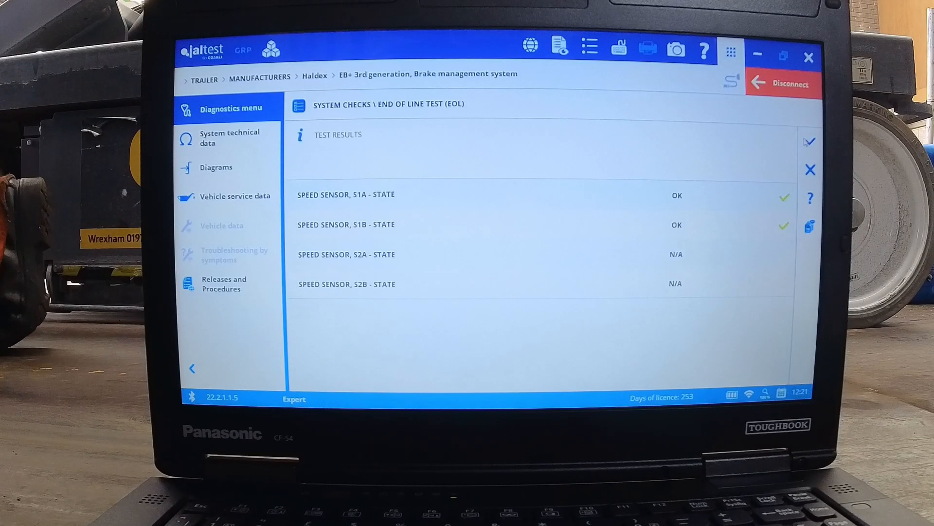
mouse_move(808, 142)
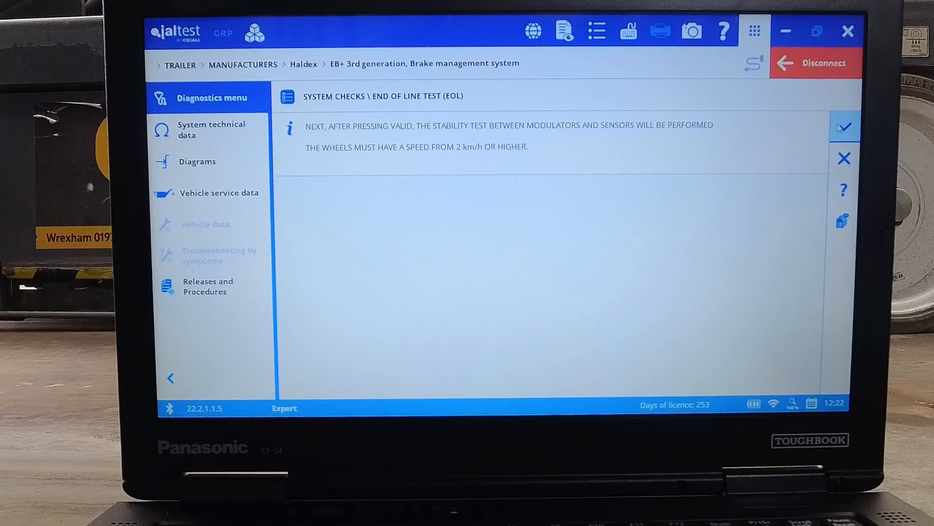
- Start the stability test and accept speed sensors S1A and S1B as OK
left_click(843, 126)
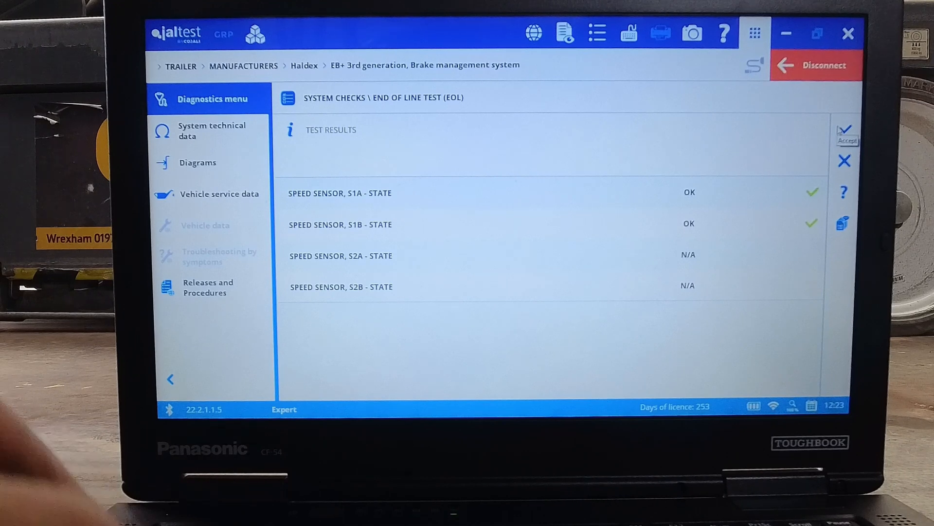
left_click(843, 129)
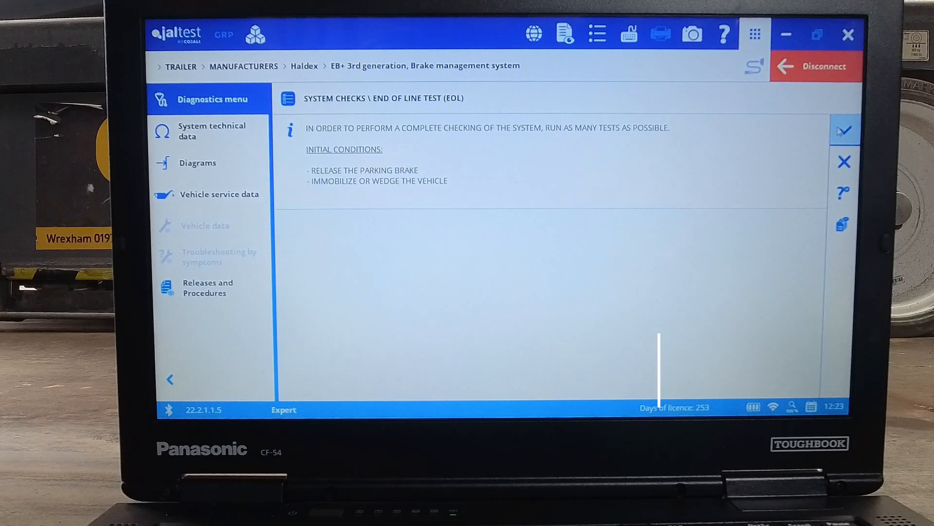
- Confirm supply pressure 7.3 bar above 6.5, read 6.9 bar brake outputs, accept the CORRECT state
left_click(844, 129)
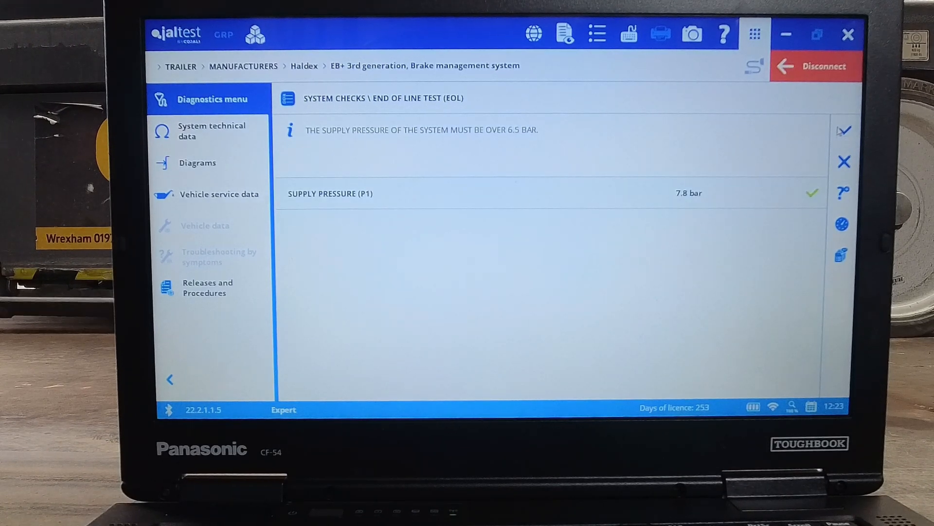
left_click(843, 130)
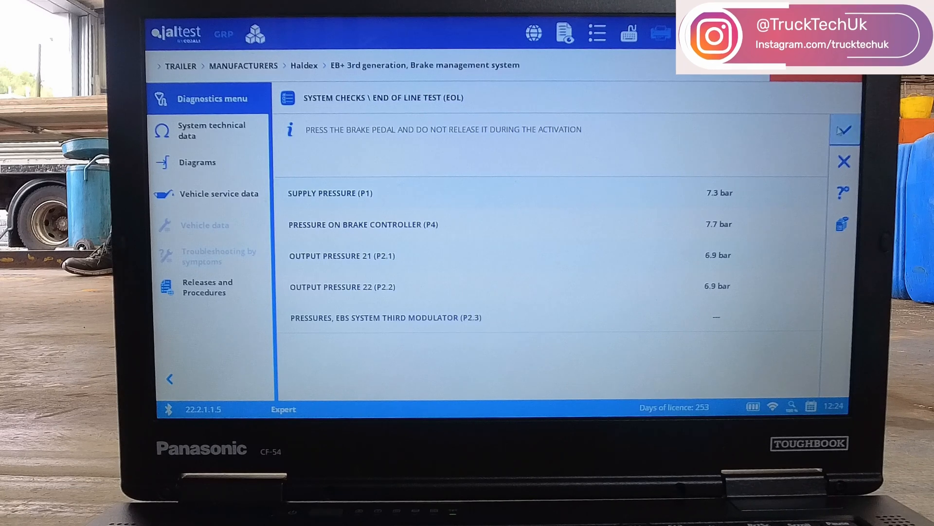
left_click(844, 130)
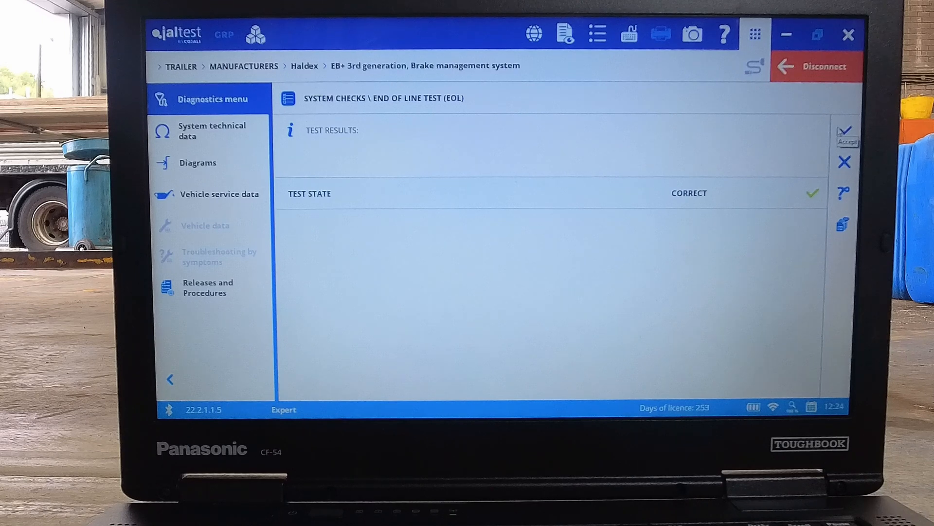
left_click(846, 135)
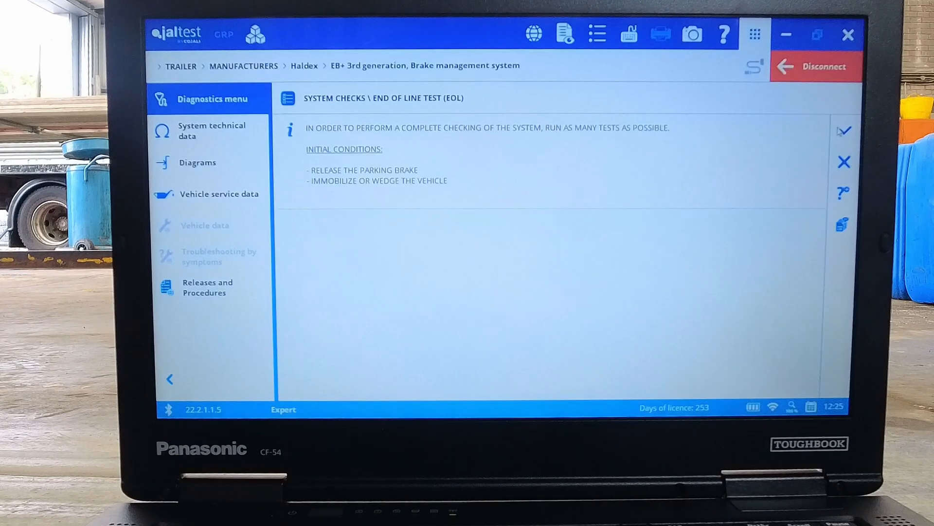
mouse_move(843, 129)
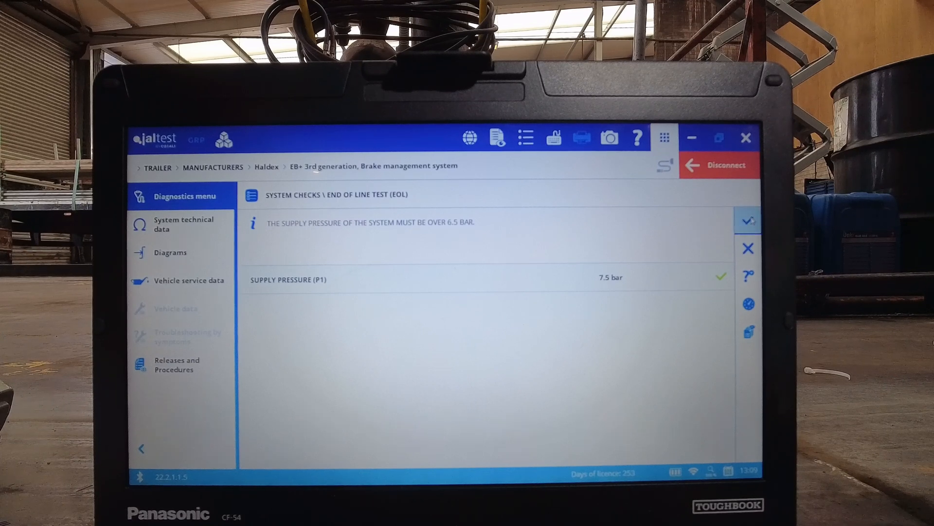
- Confirm the 7.5 bar supply pressure reading and move to the next check
left_click(748, 221)
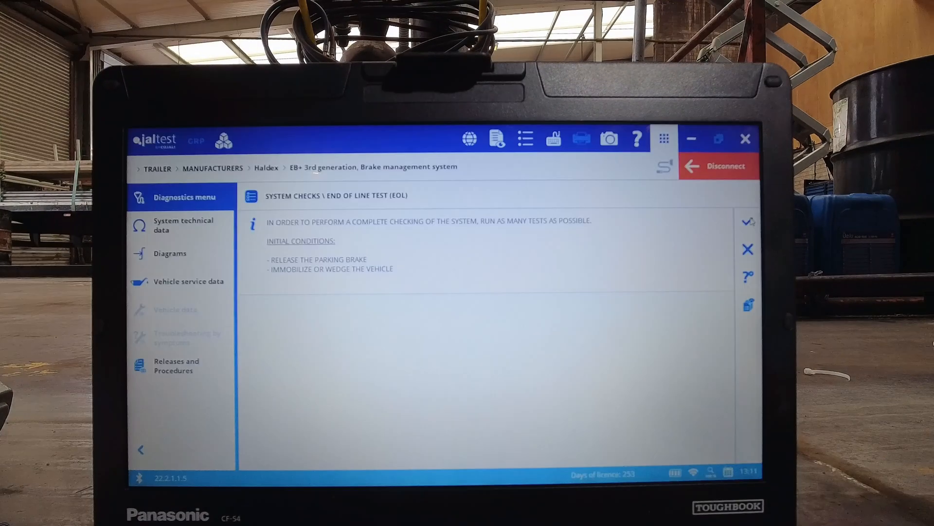
- Run the warning lamp and auxiliary configuration check and accept all states as CORRECT
left_click(749, 222)
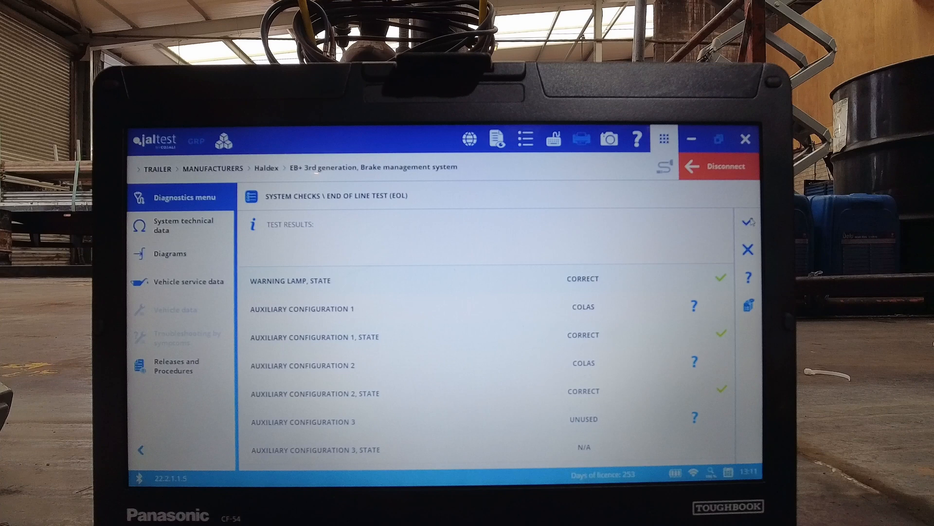
left_click(748, 222)
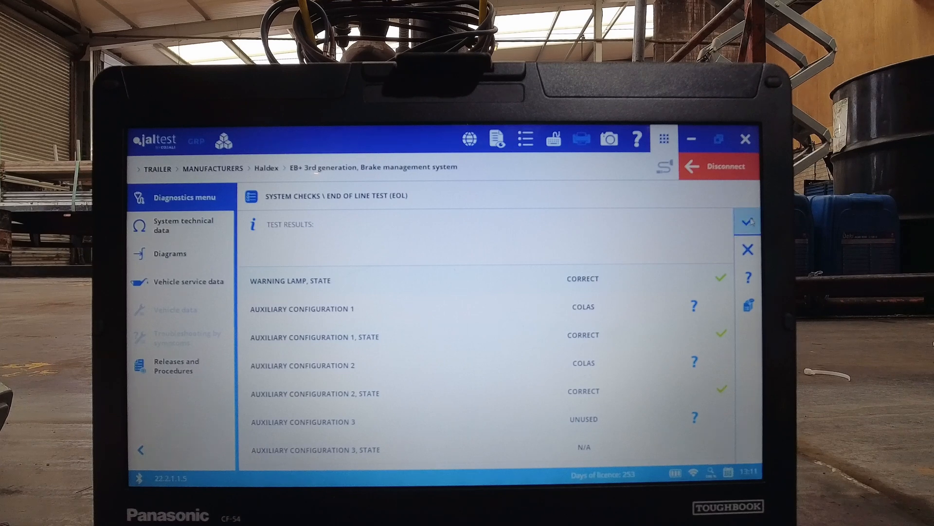
left_click(747, 221)
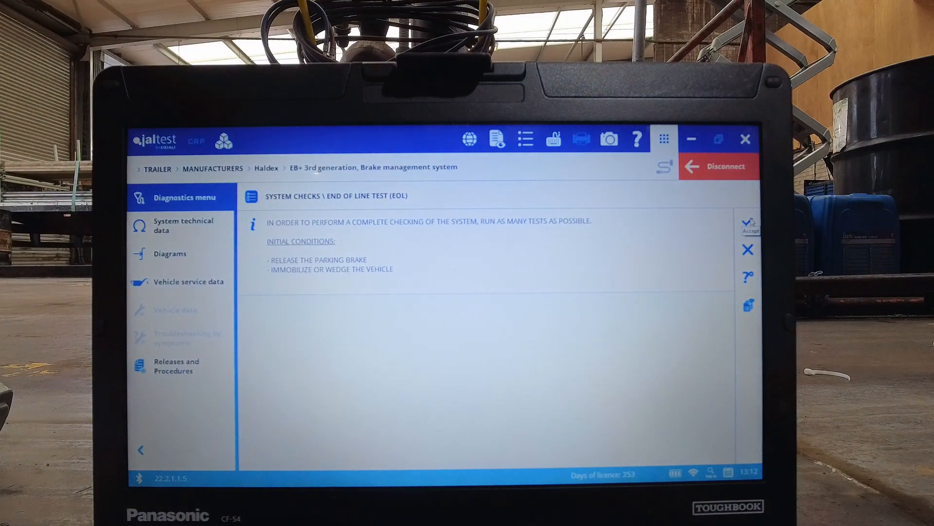
- Accept the initial conditions and enter a 0.02 bar margin of tolerance
left_click(748, 224)
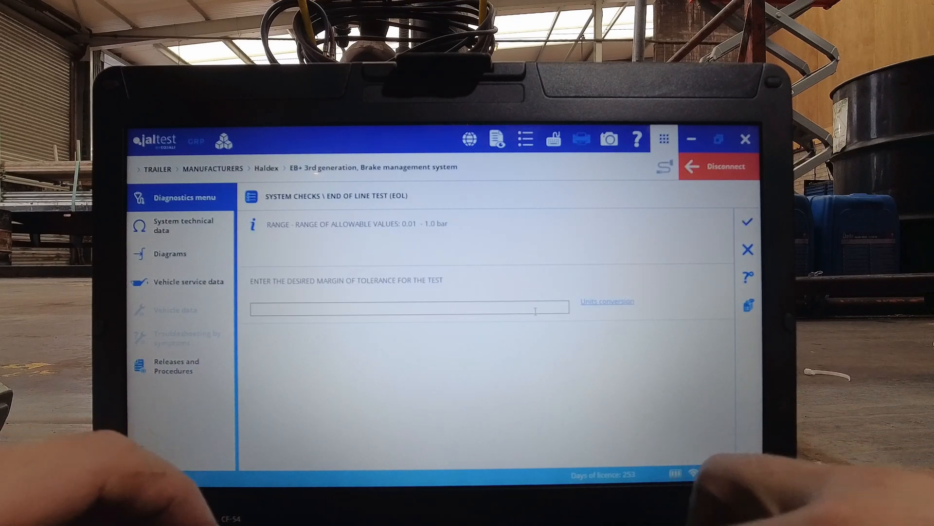
type("0.02")
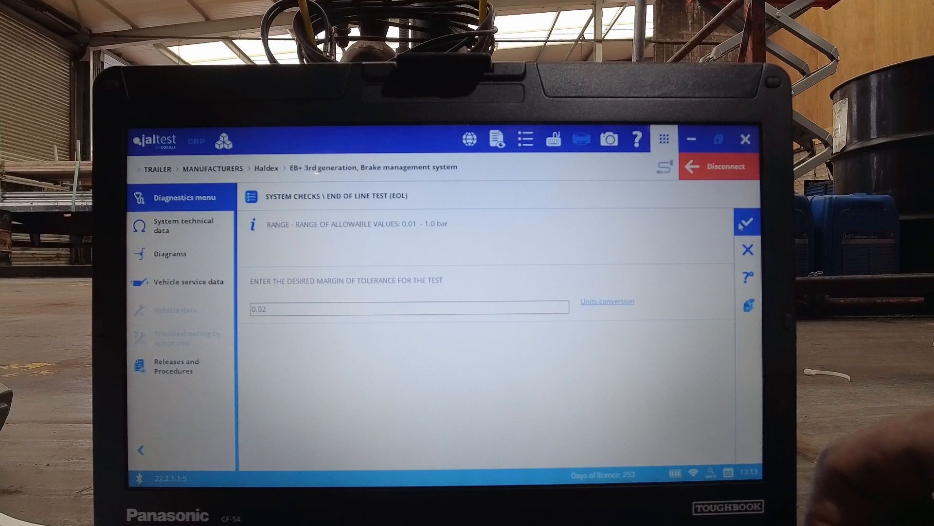
- Confirm the 0.02 bar tolerance and let the supply pressure hold test reach 7.93 bar, CORRECT
left_click(746, 224)
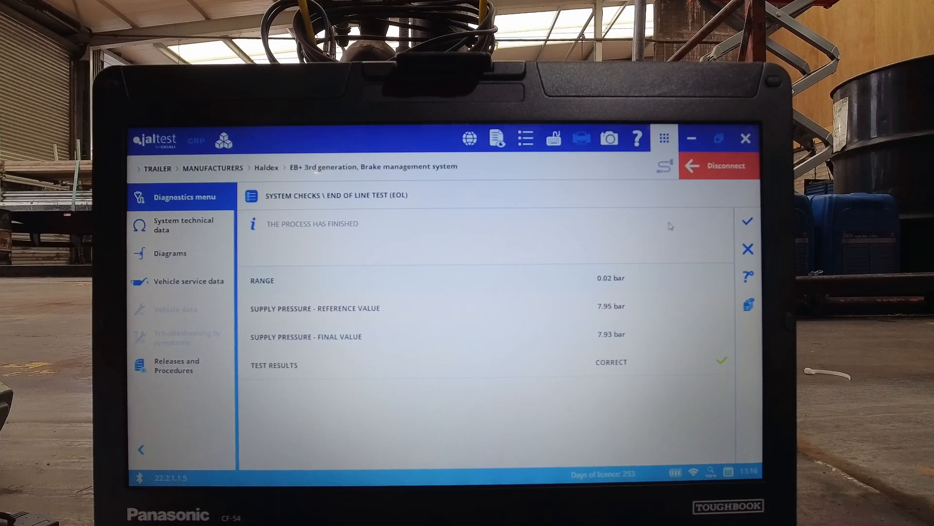
mouse_move(702, 225)
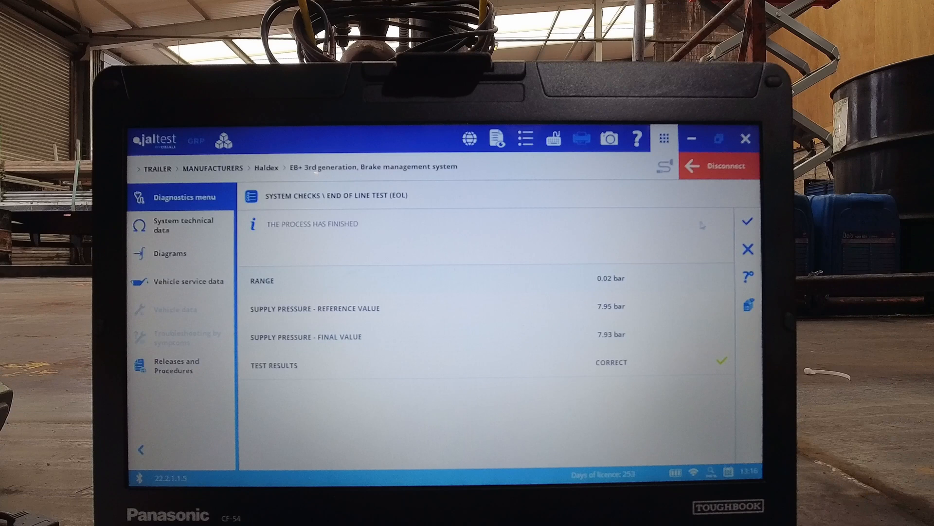
mouse_move(748, 220)
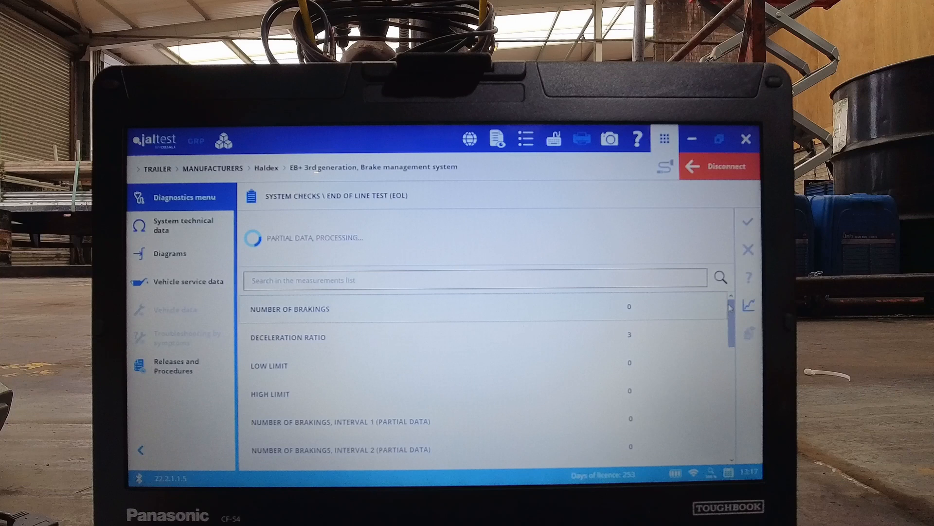
- Stop the braking data collection and accept the ECE R13 compatibility OK result
scroll("down", 3)
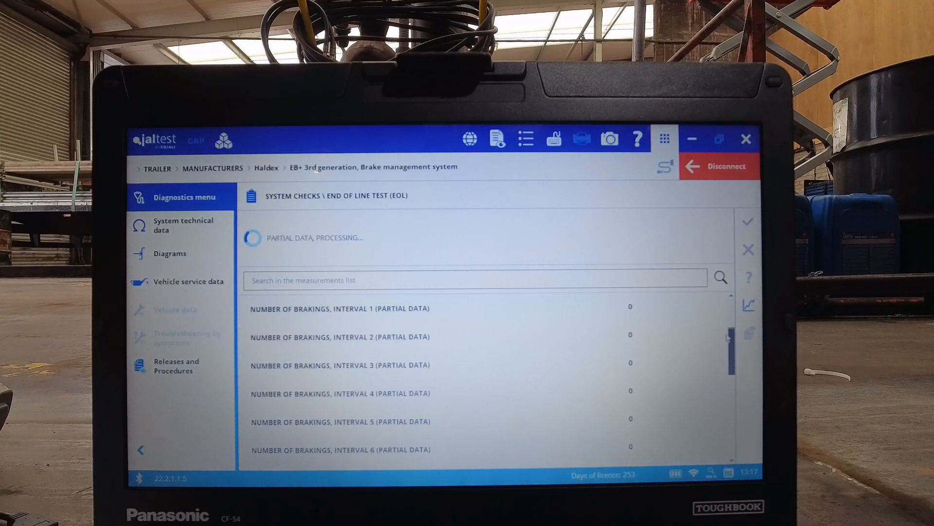
scroll("up", 3)
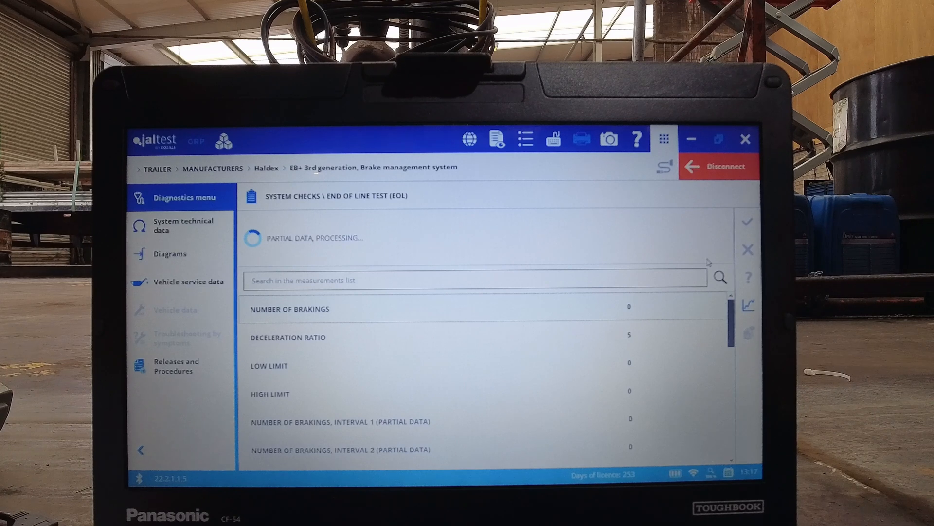
left_click(747, 222)
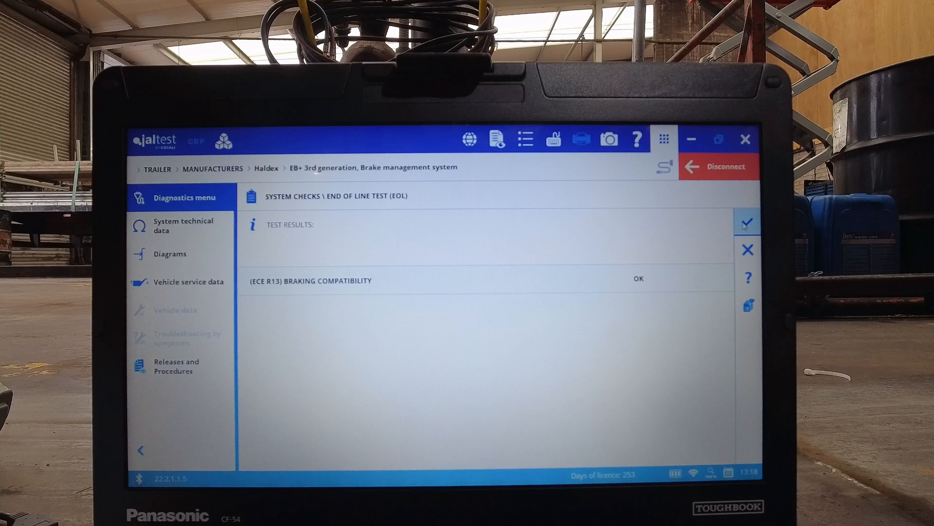
left_click(748, 223)
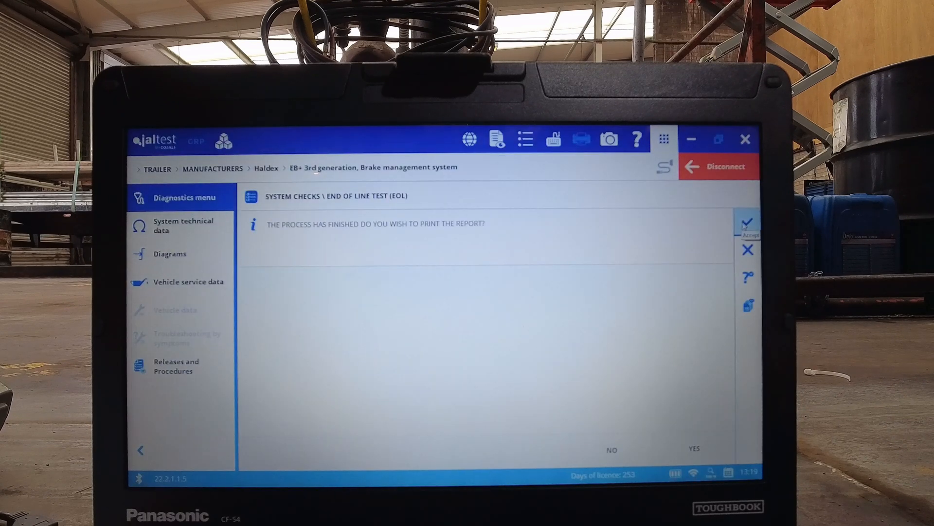
- Print the End of Line PASS report, answering NO to displaying saved graphs
left_click(693, 449)
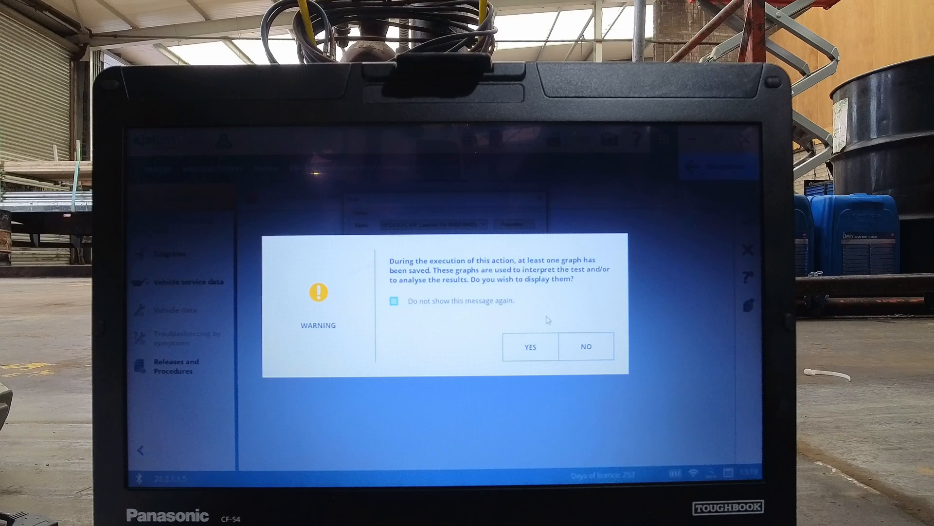
left_click(529, 346)
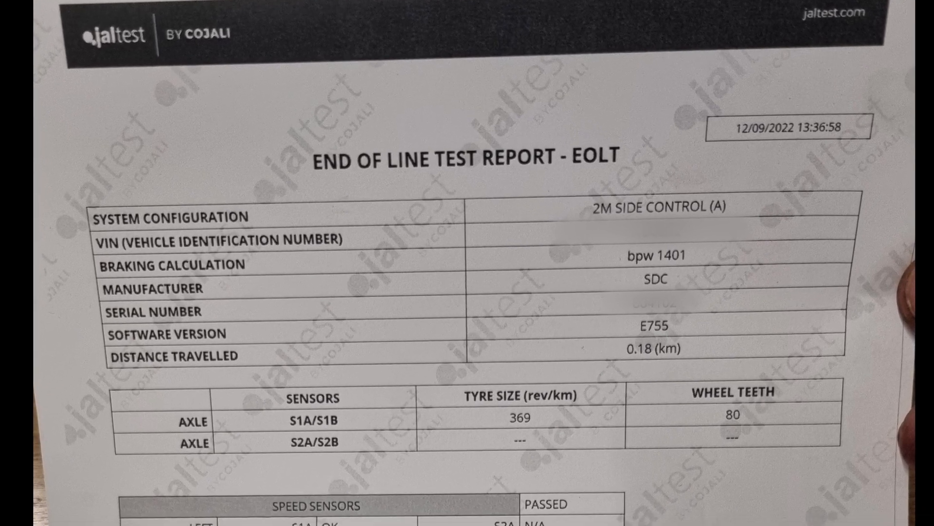
scroll("up", 3)
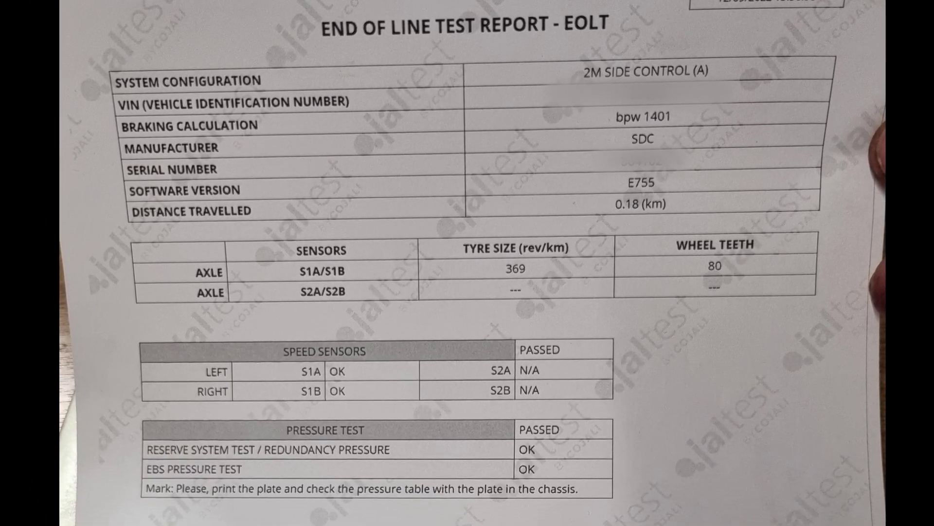
scroll("down", 3)
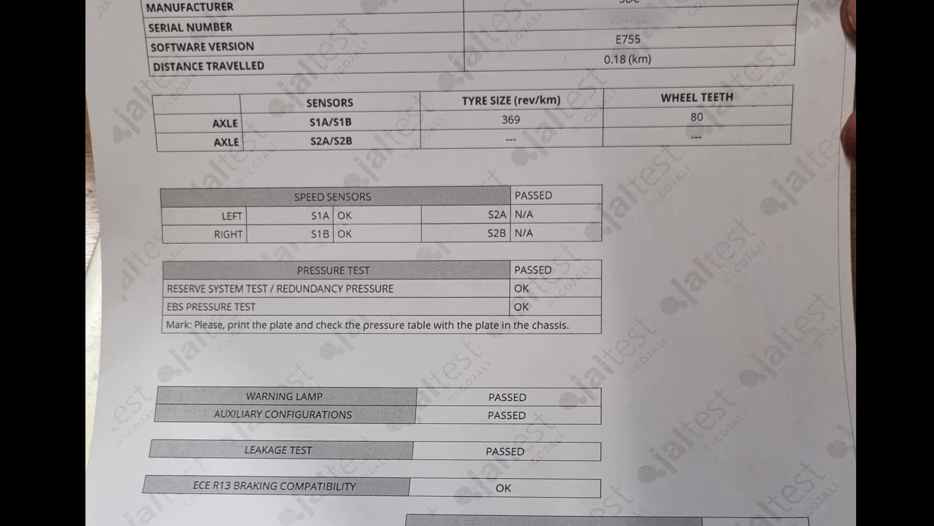
scroll("down", 3)
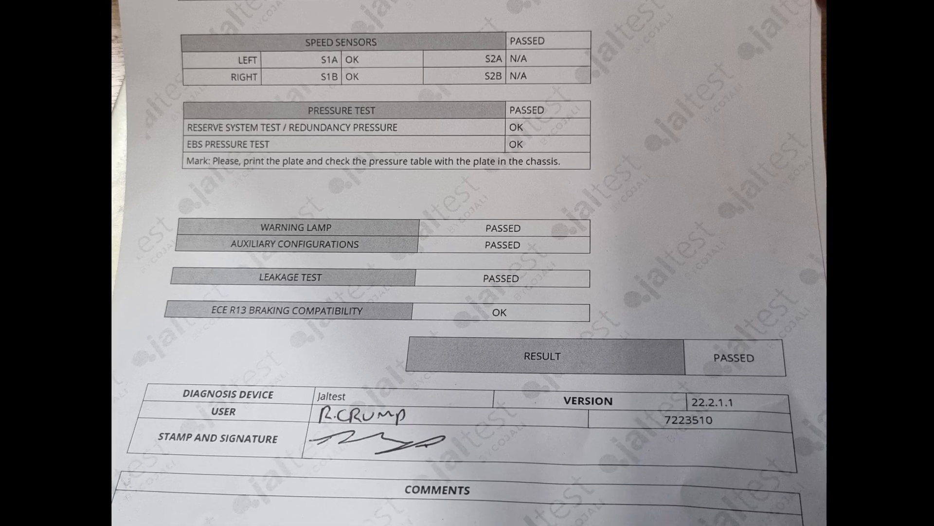